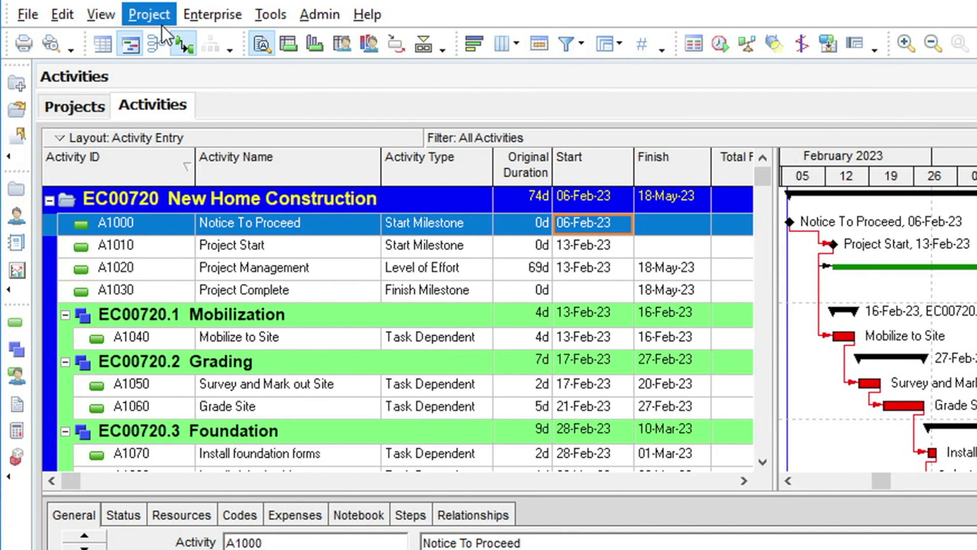
Open Maintain Baselines from the Project menu for New Home Construction
click(148, 13)
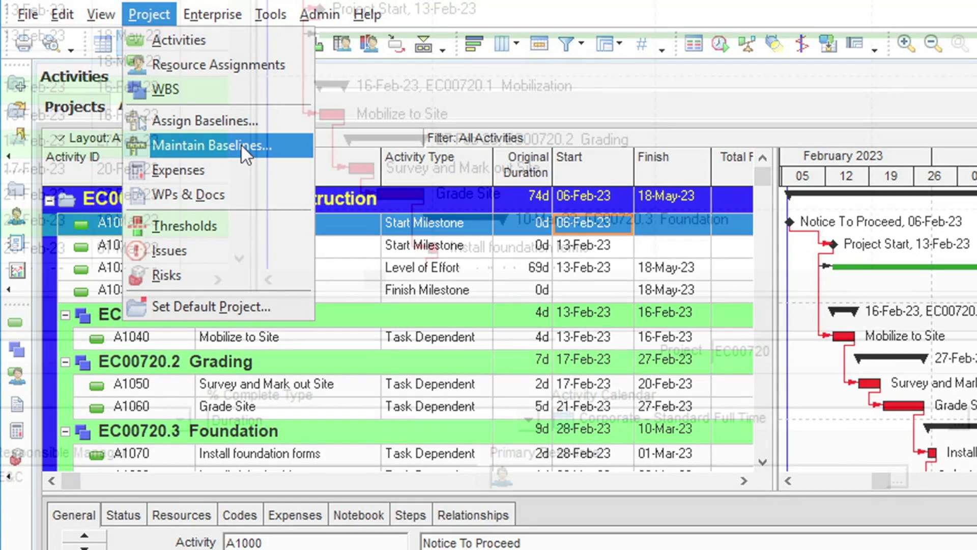
click(215, 145)
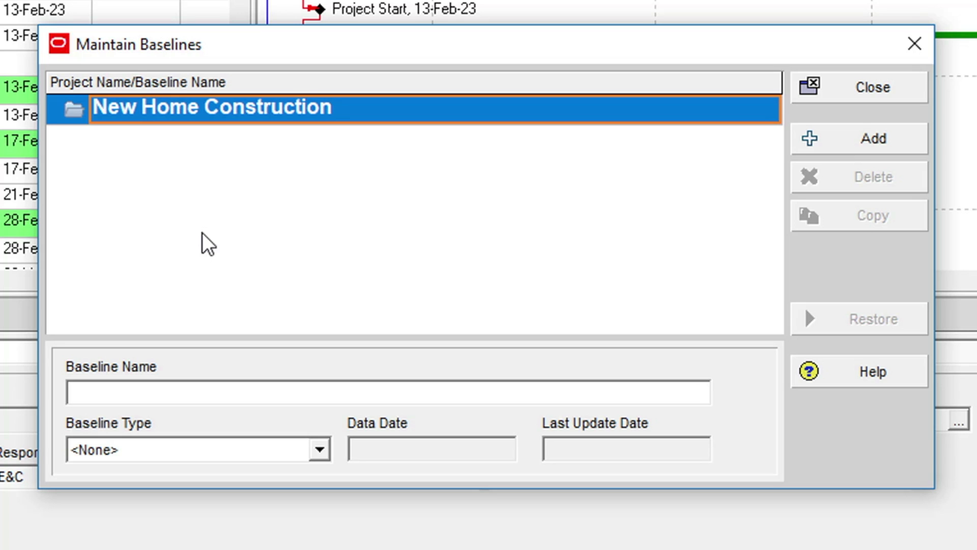
mouse_move(185, 227)
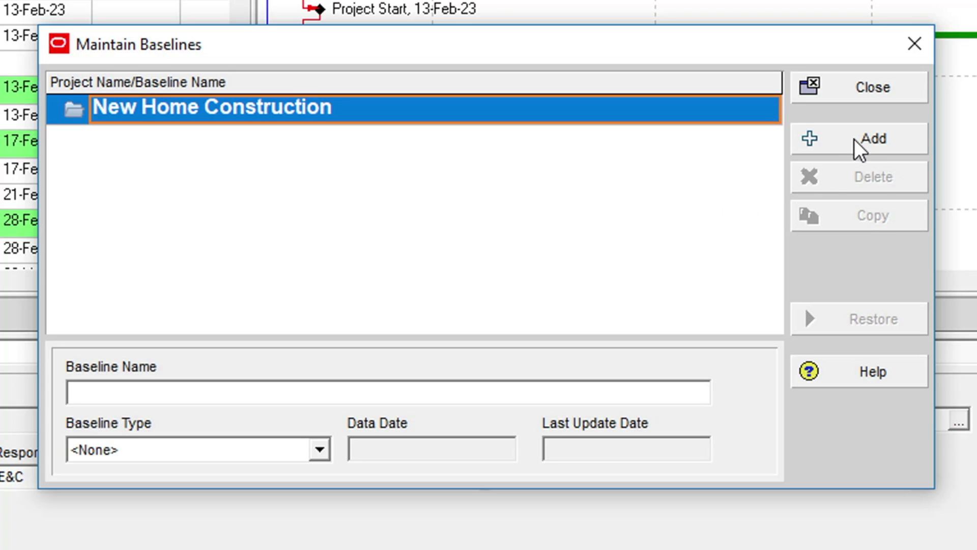
Add a new baseline by saving a copy of the current project, creating B1
click(873, 137)
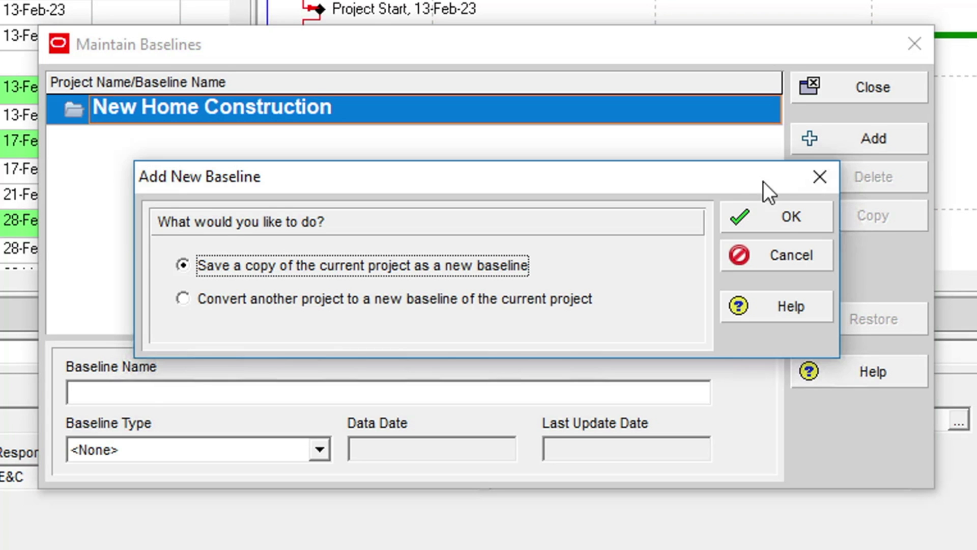
mouse_move(679, 282)
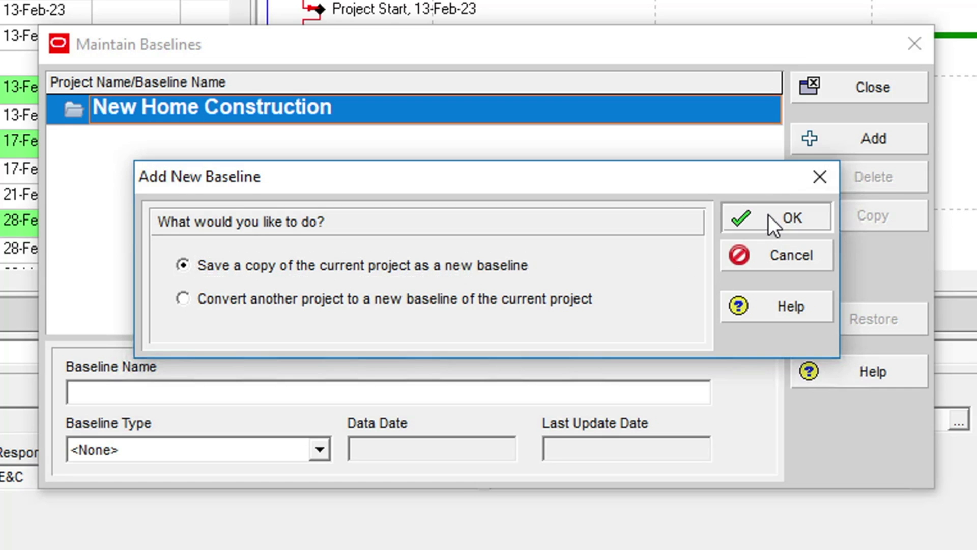
click(785, 217)
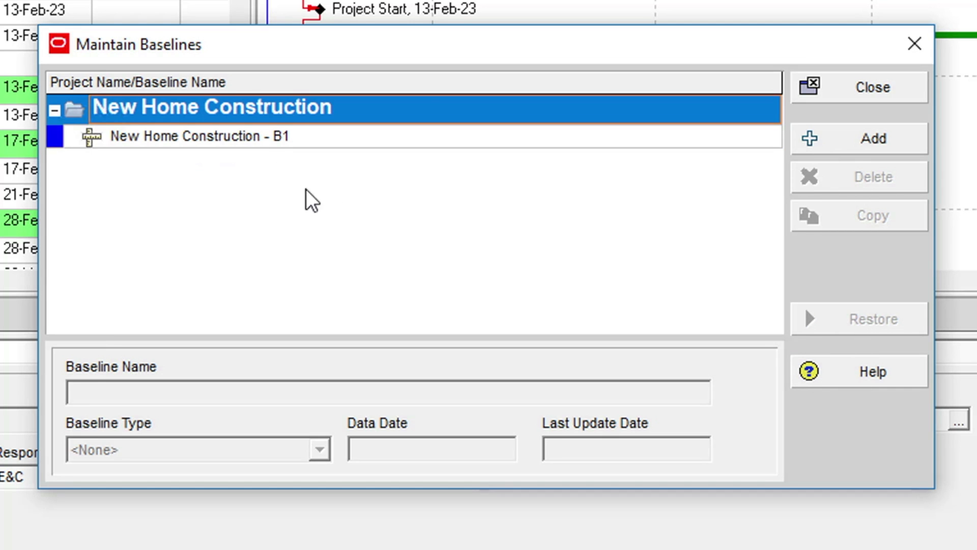
Select the New Home Construction - B1 baseline to show its details and 06-Feb-23 data date
click(199, 136)
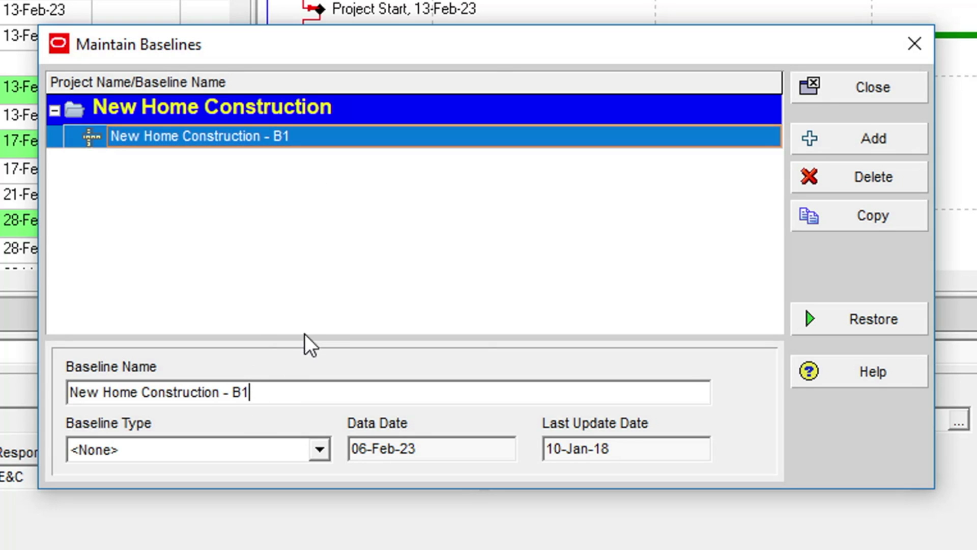
mouse_move(352, 296)
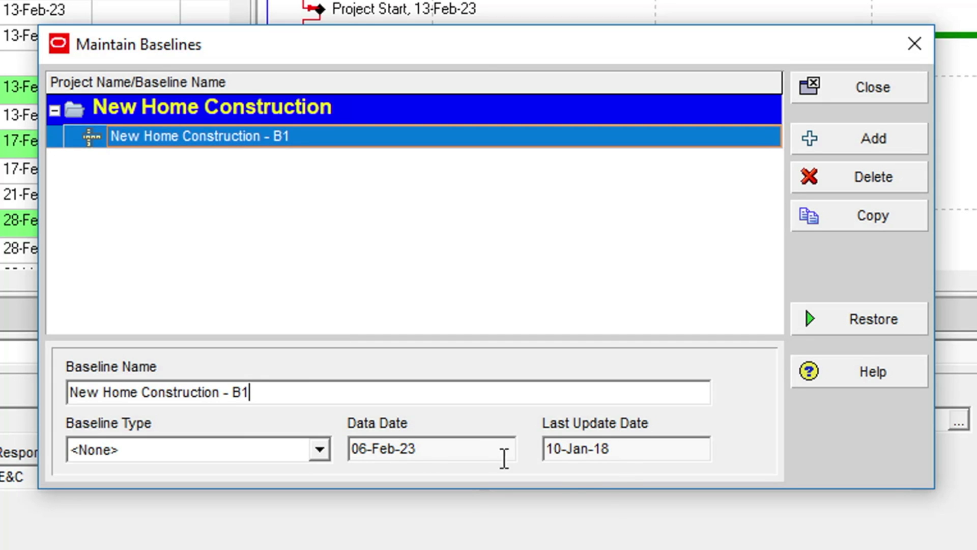
mouse_move(631, 472)
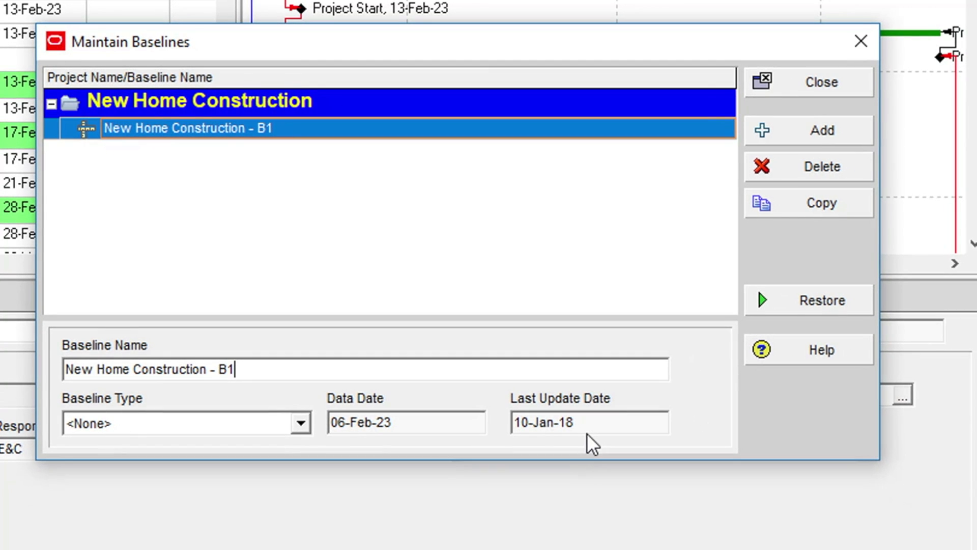
mouse_move(572, 460)
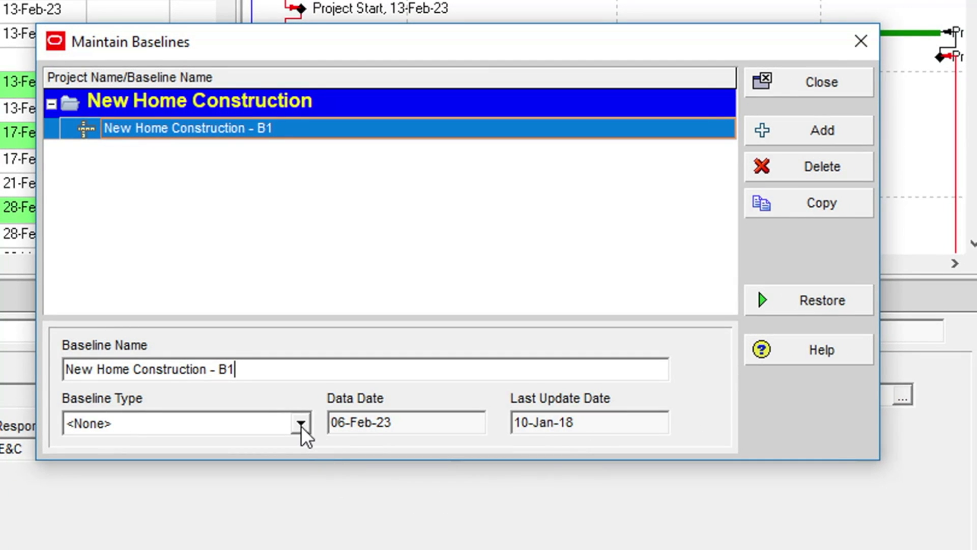
Set the B1 baseline type to Initial Planning Baseline
click(300, 423)
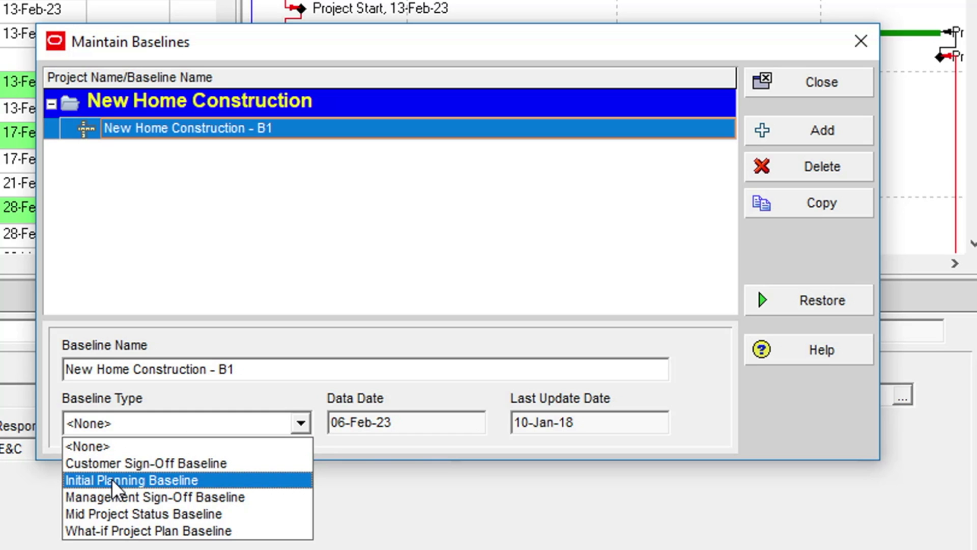
click(131, 480)
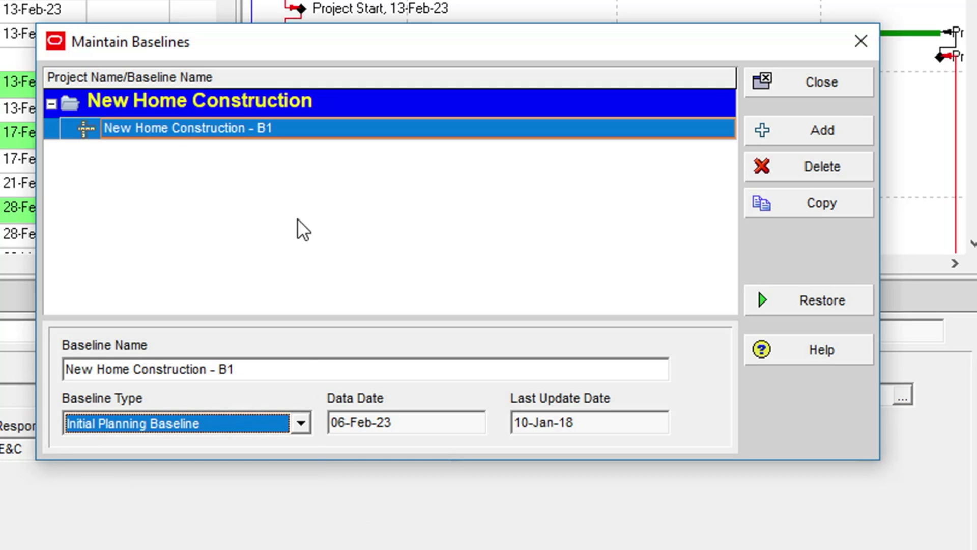
mouse_move(341, 218)
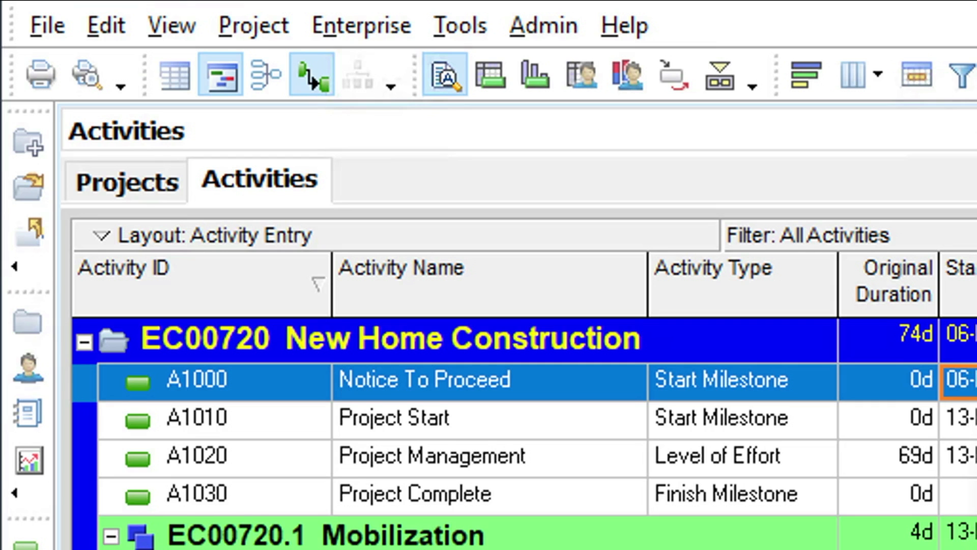
In Assign Baselines, choose New Home Construction - B1 as the project baseline
click(253, 24)
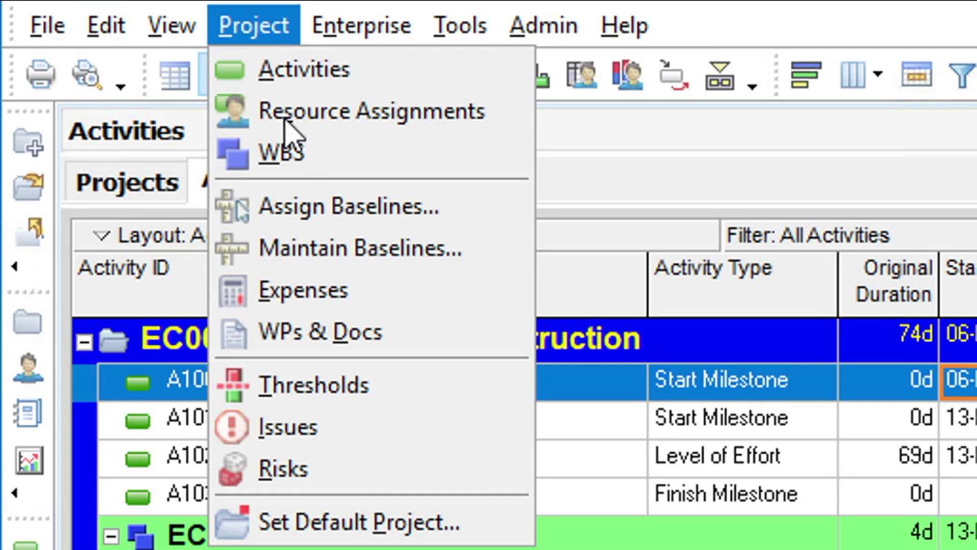
click(348, 207)
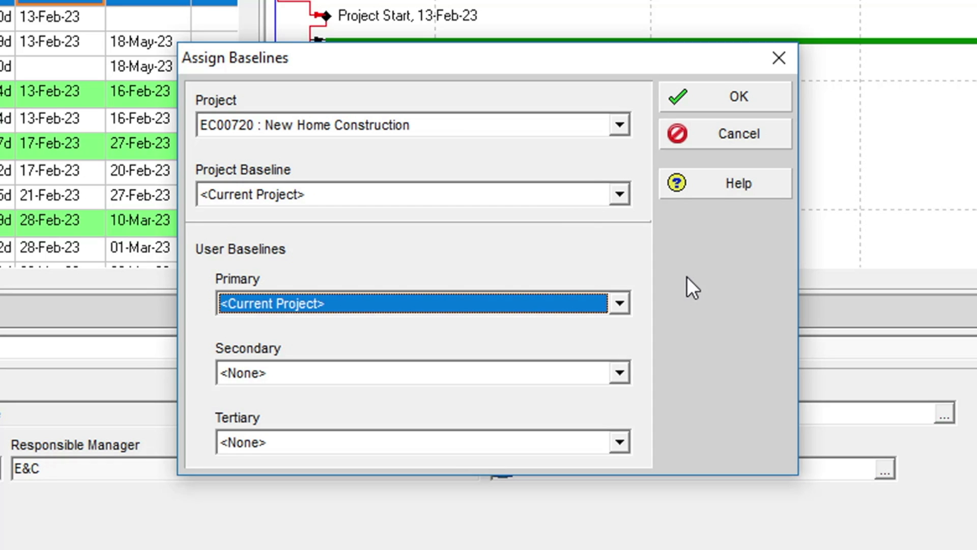
mouse_move(700, 282)
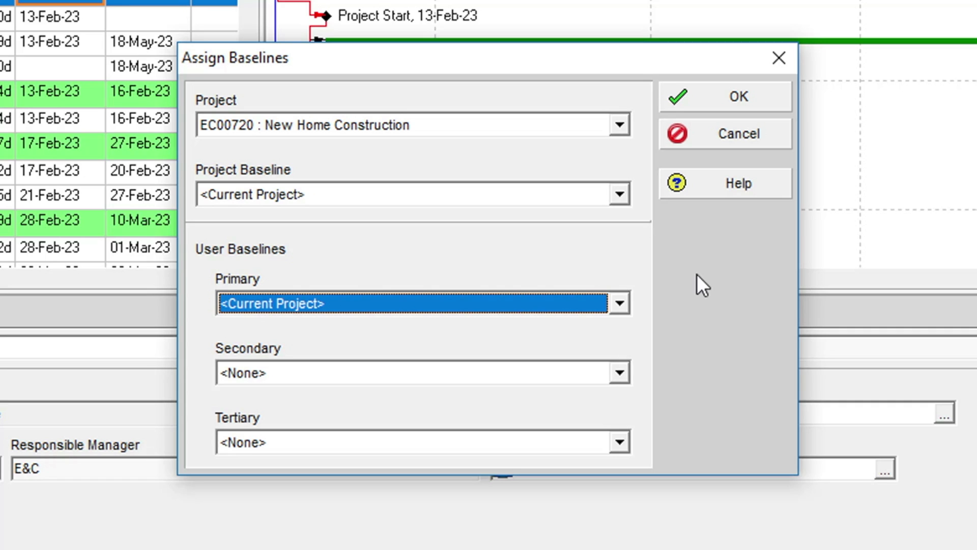
mouse_move(693, 285)
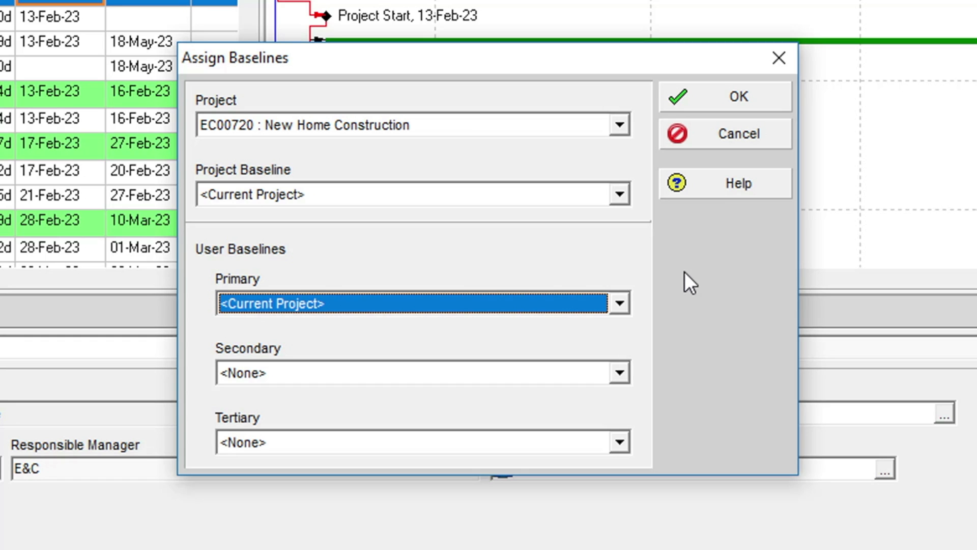
mouse_move(685, 281)
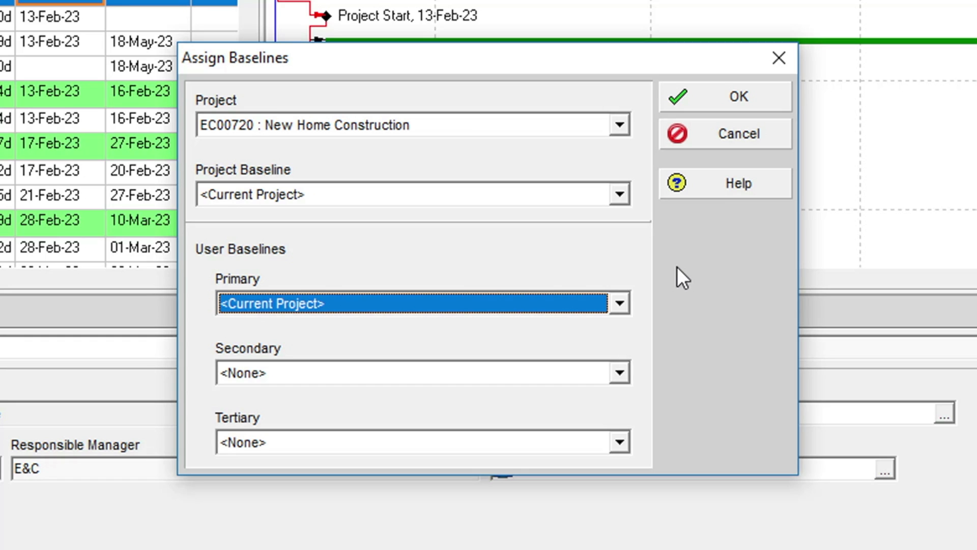
mouse_move(623, 221)
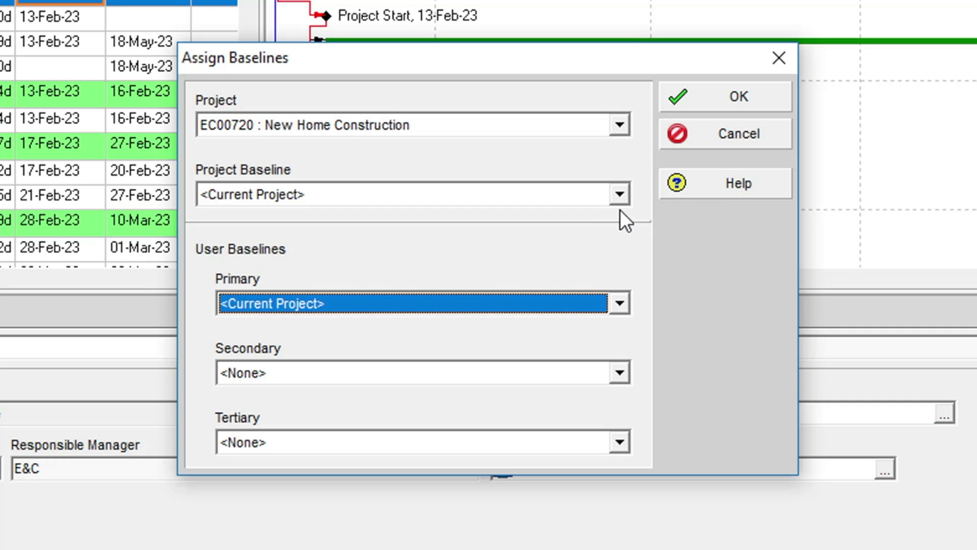
click(618, 194)
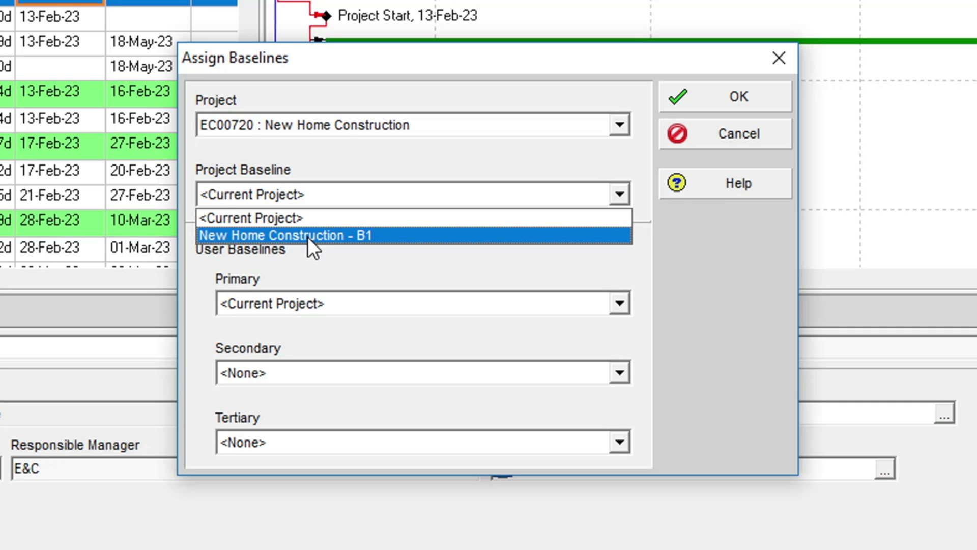
click(281, 235)
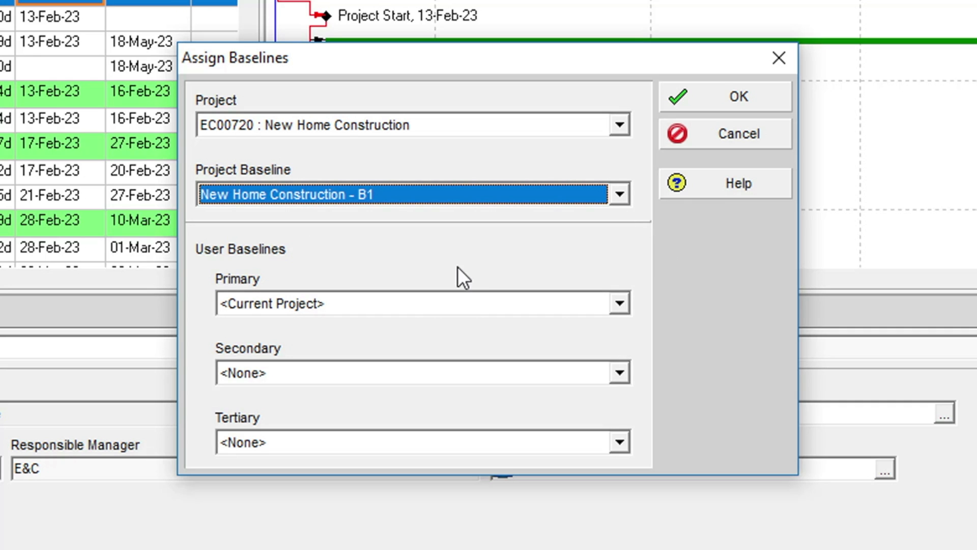